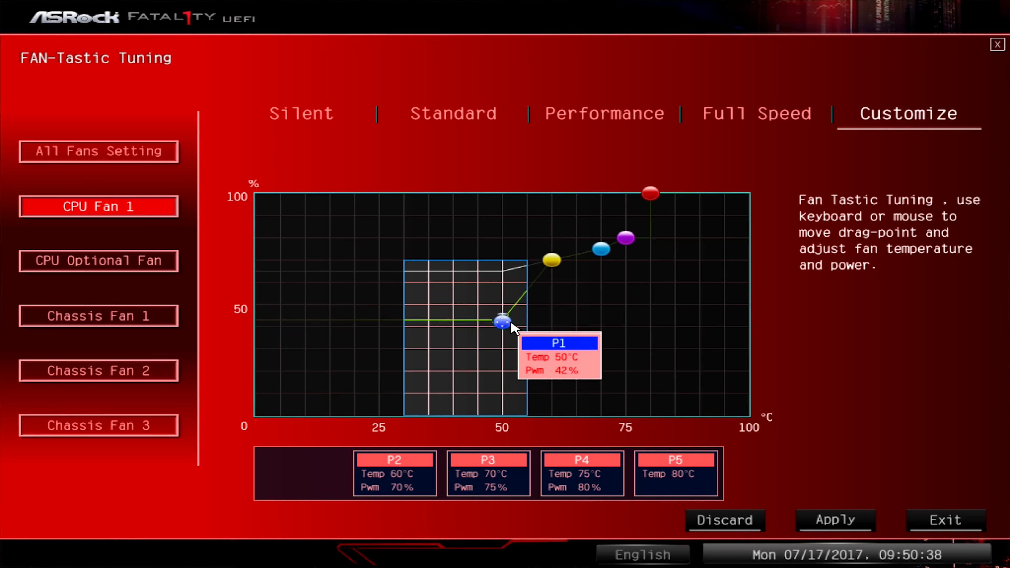
Drag P1 to reshape the CPU Fan 1 curve, then reach the RGB LED utility via the Tool section
drag(502, 322, 502, 370)
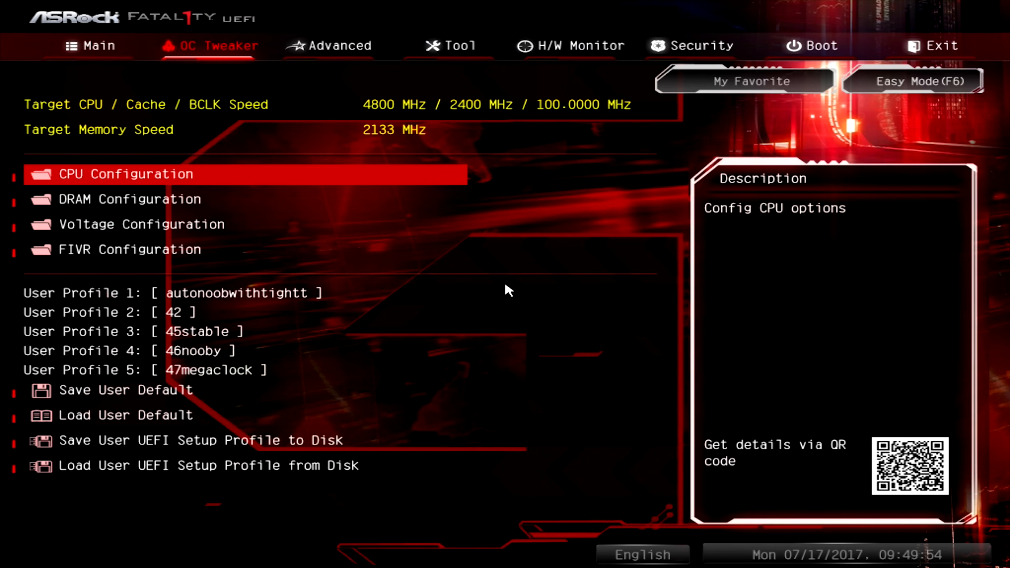
click(129, 173)
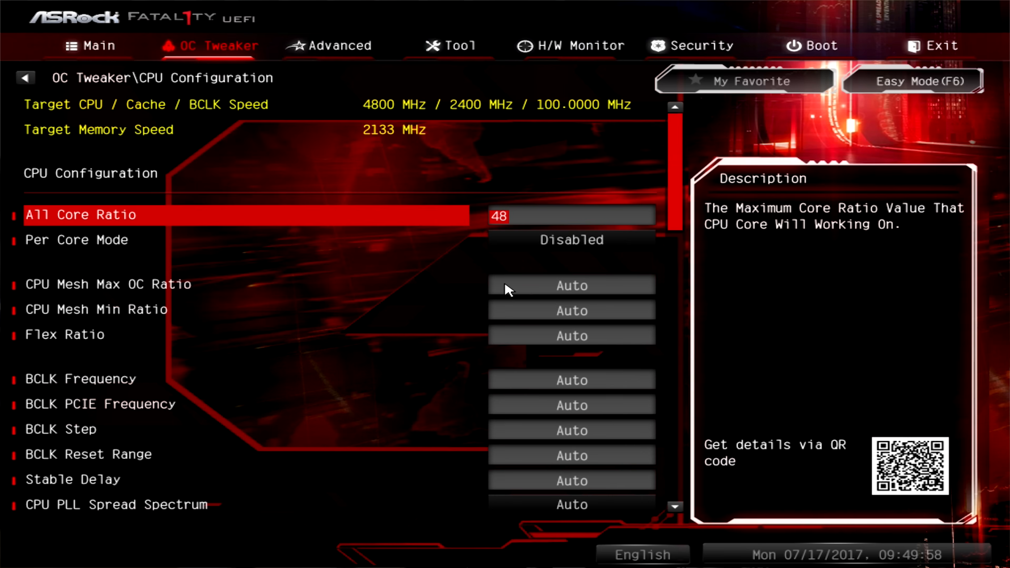
click(451, 46)
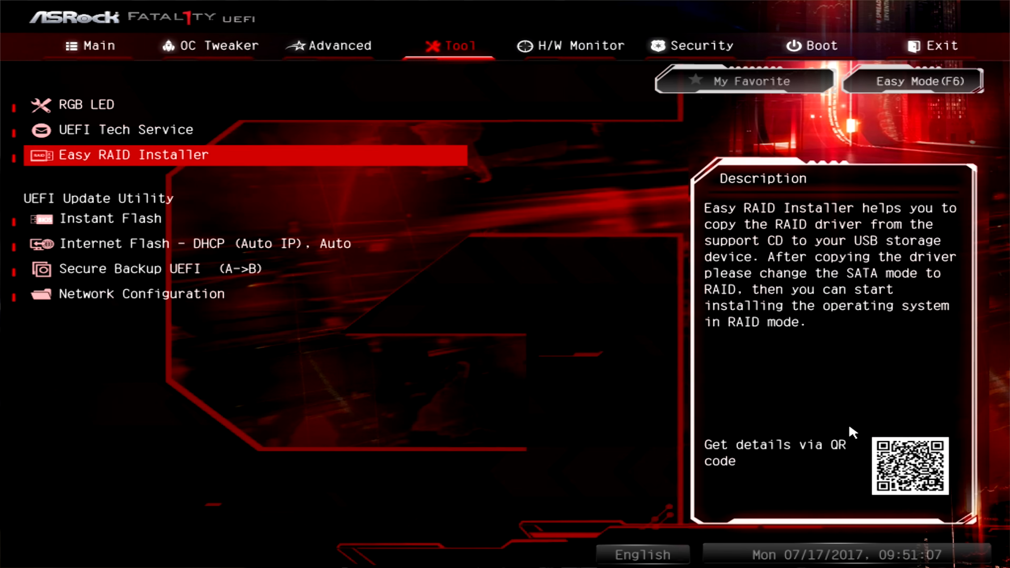
click(87, 105)
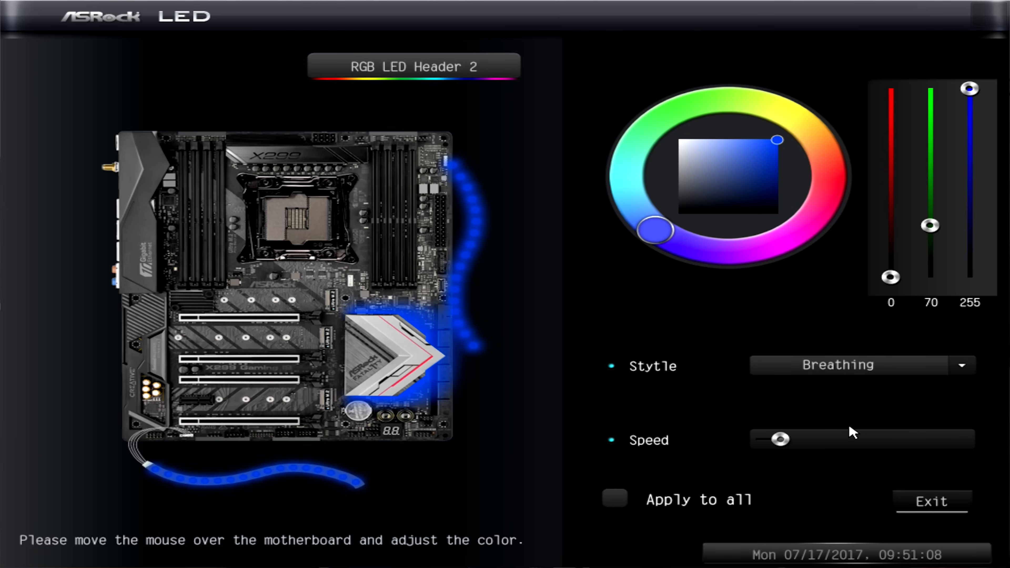
mouse_move(876, 361)
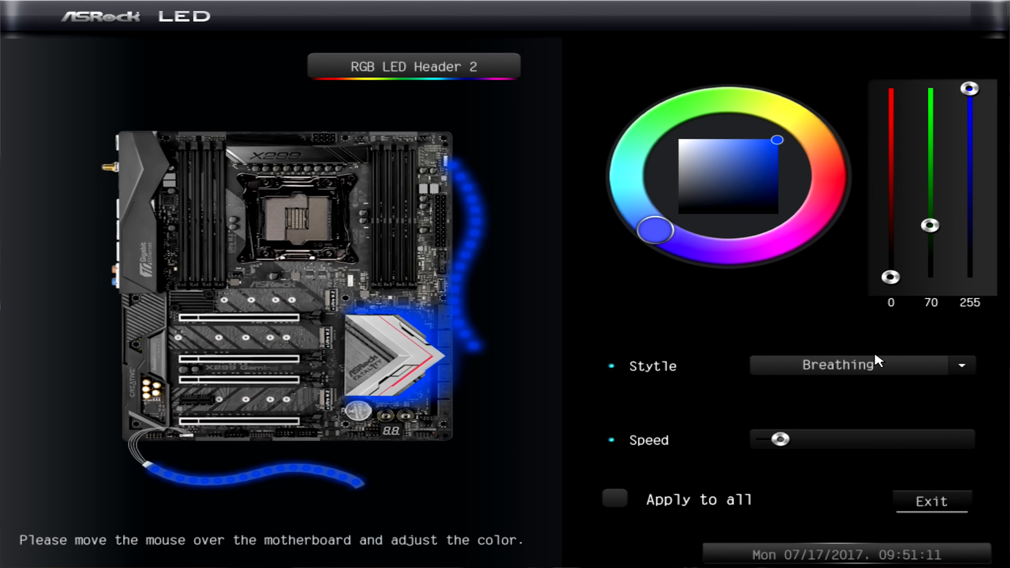
mouse_move(831, 175)
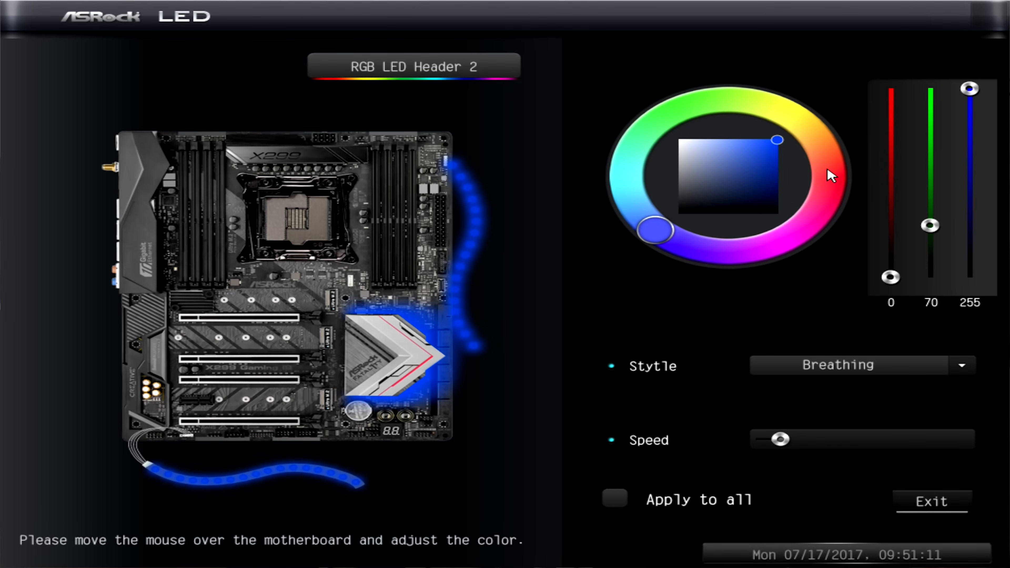
Set Header 2's colour to a pinkish red (RGB 252/0/96) on the colour wheel
click(818, 208)
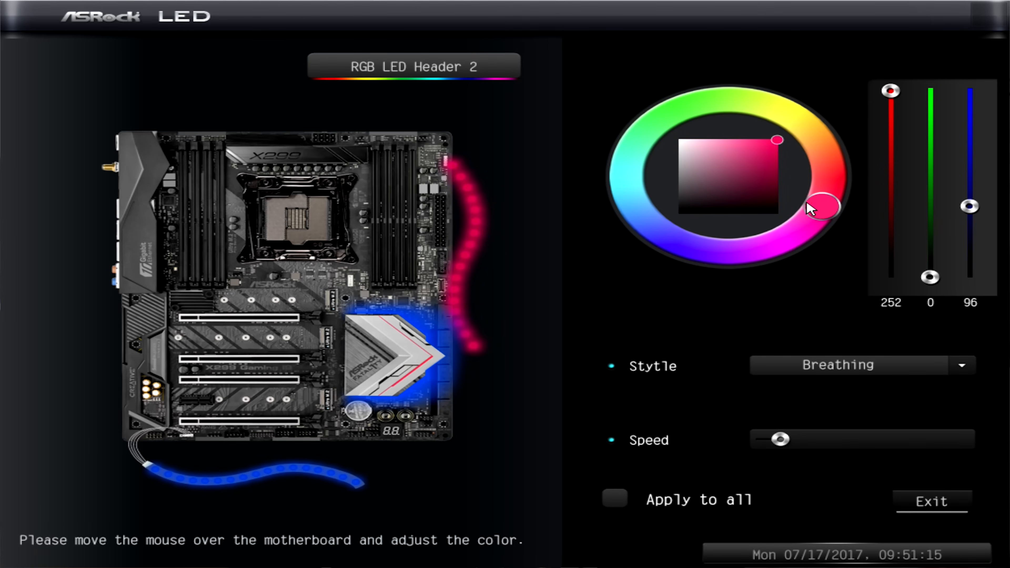
drag(824, 206, 831, 190)
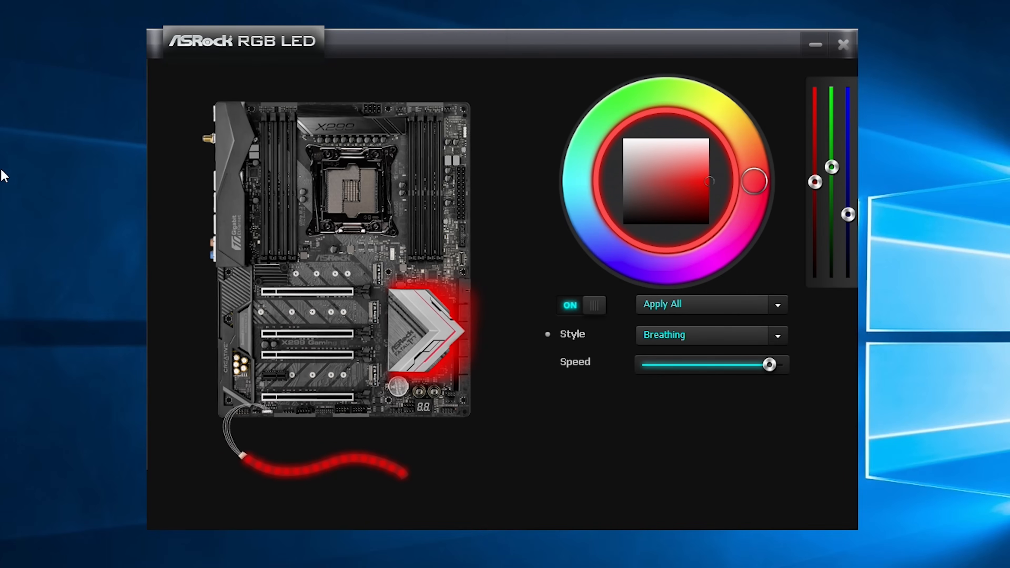
mouse_move(742, 221)
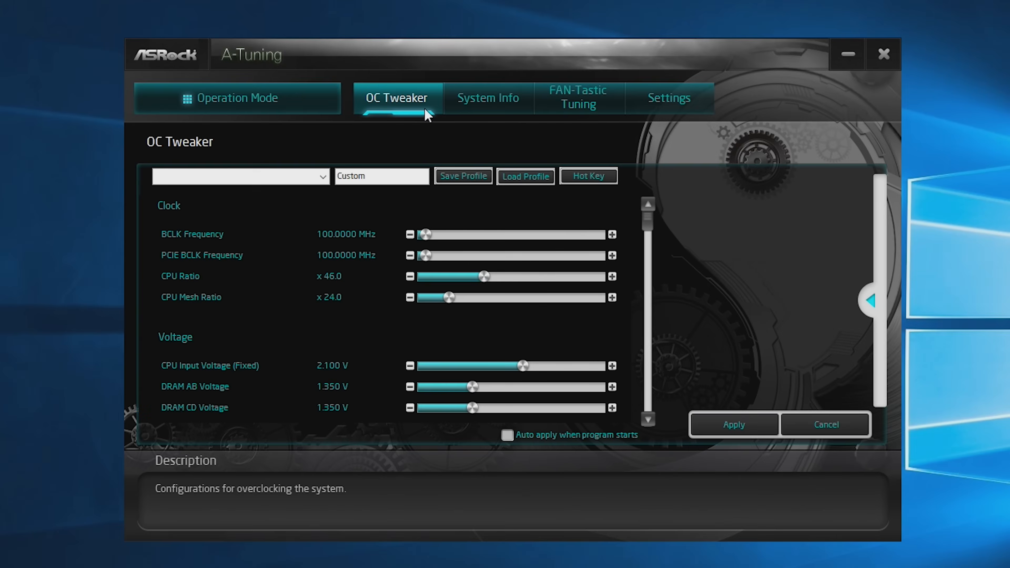
mouse_move(430, 155)
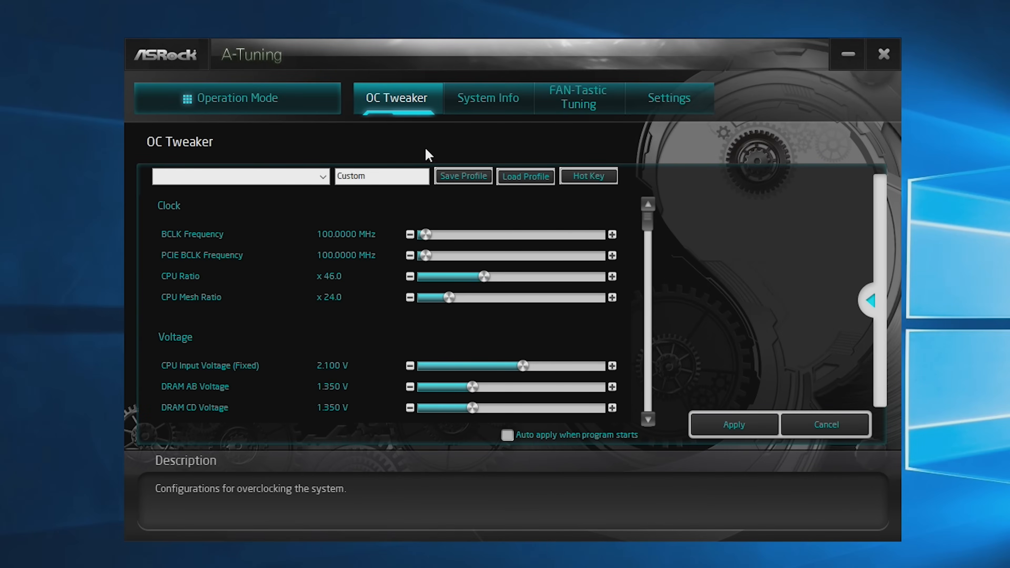
mouse_move(508, 295)
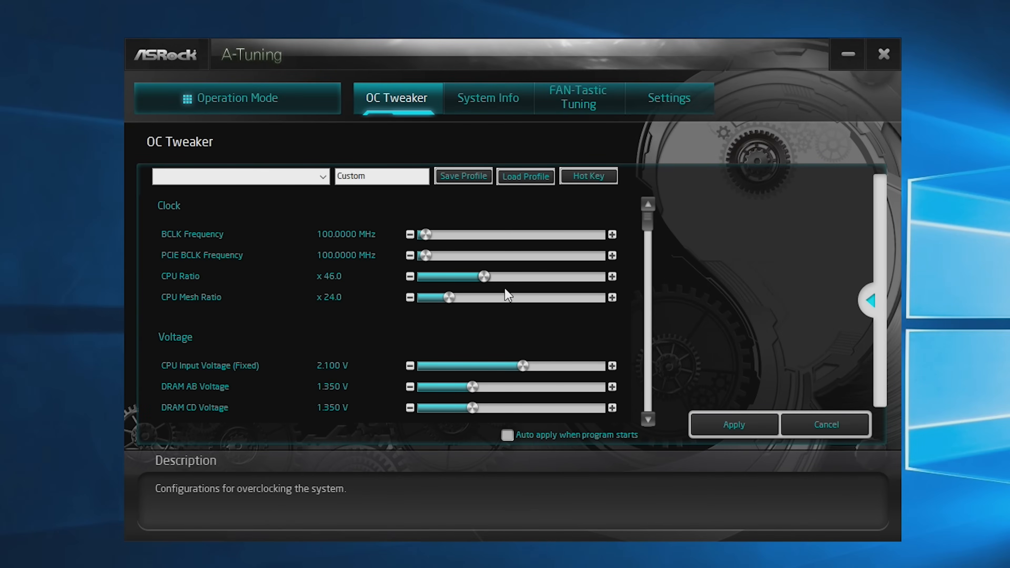
Bring up A-Tuning's OC Tweaker settings for clock ratios and voltages in Windows
drag(482, 276, 482, 276)
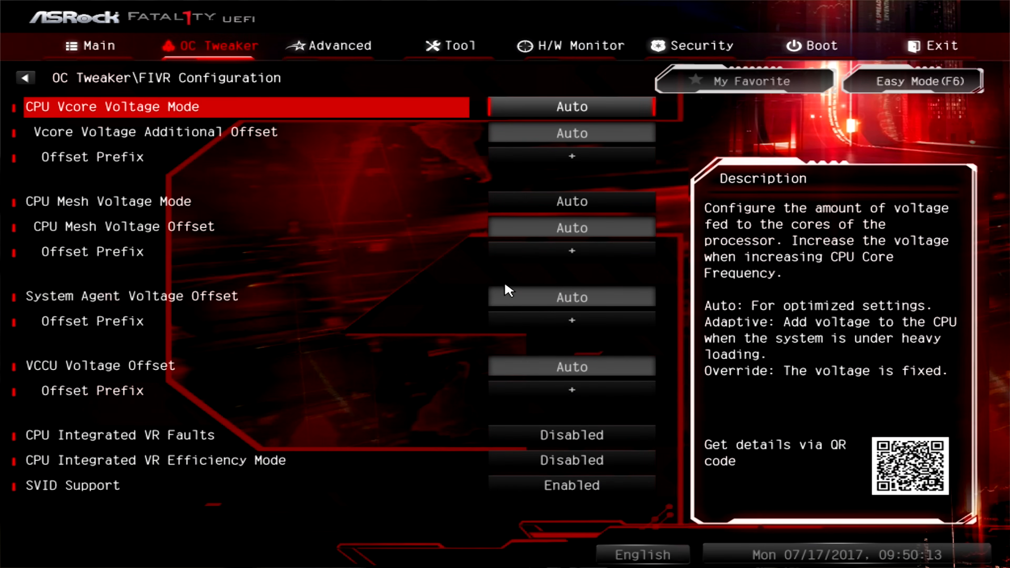
Set CPU Vcore Voltage Mode to Override Mode in FIVR Configuration
click(571, 107)
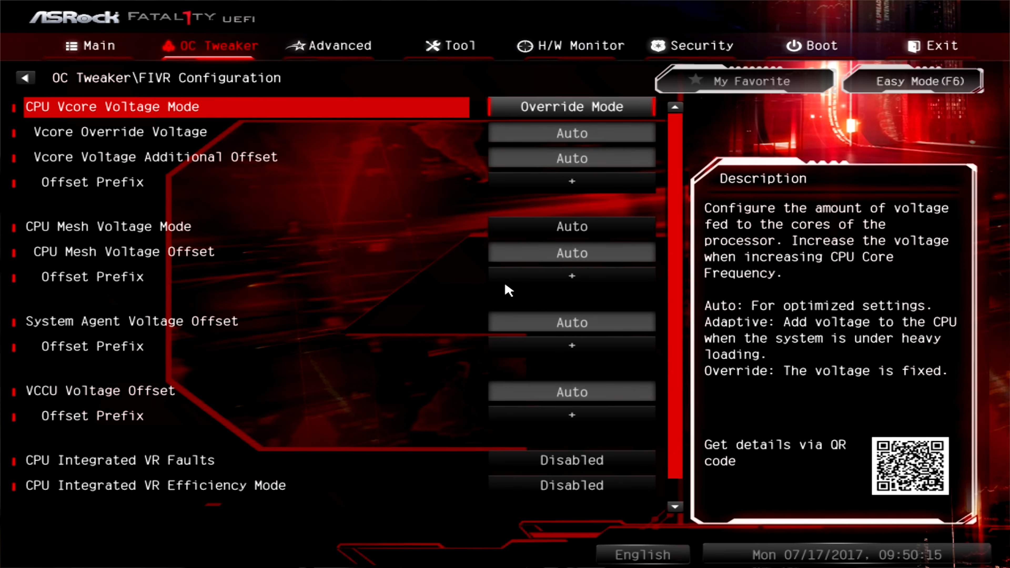